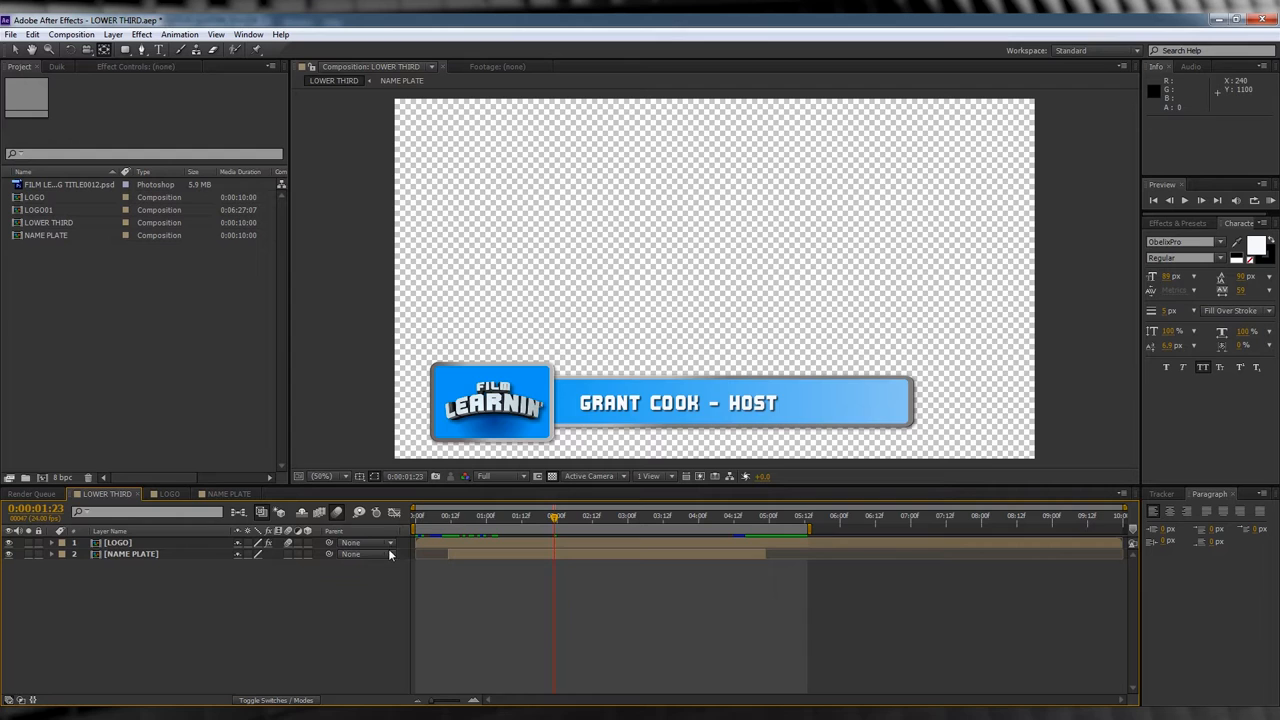
# - Preview the finished LOWER THIRD comp and start a new composition from the Composition menu
pyautogui.moveTo(556, 516); pyautogui.dragTo(530, 516)
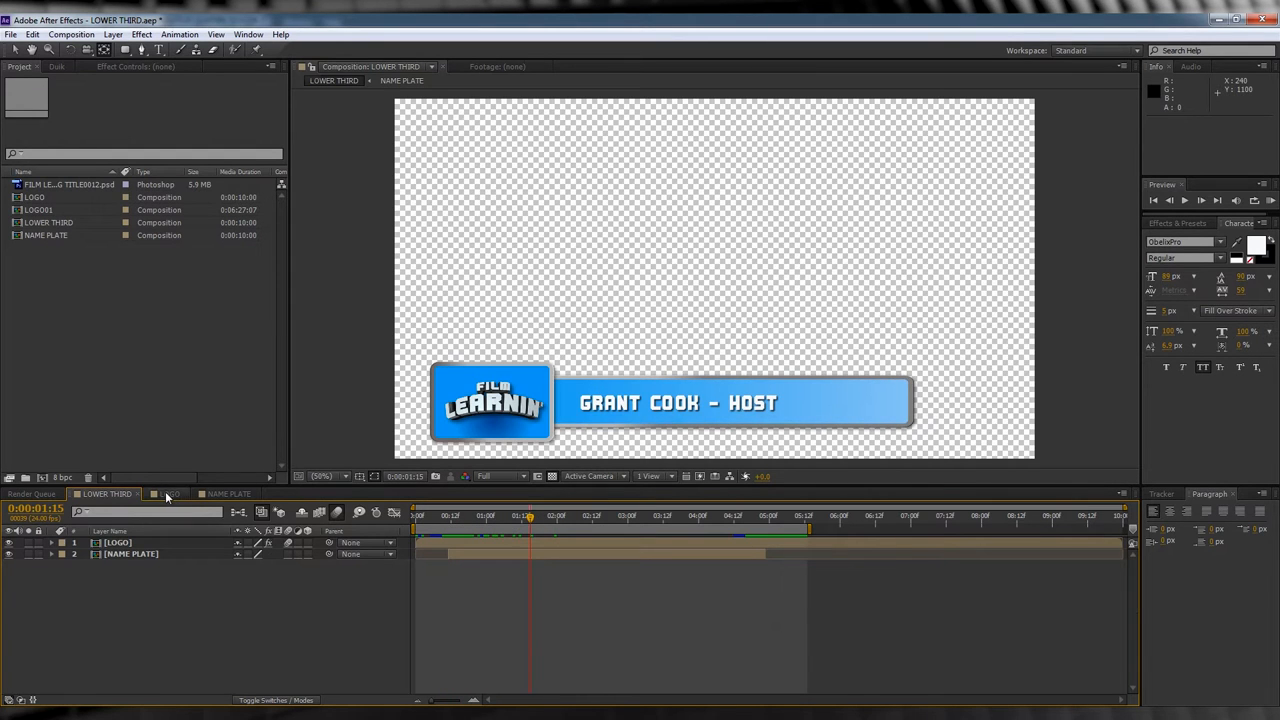
pyautogui.click(224, 494)
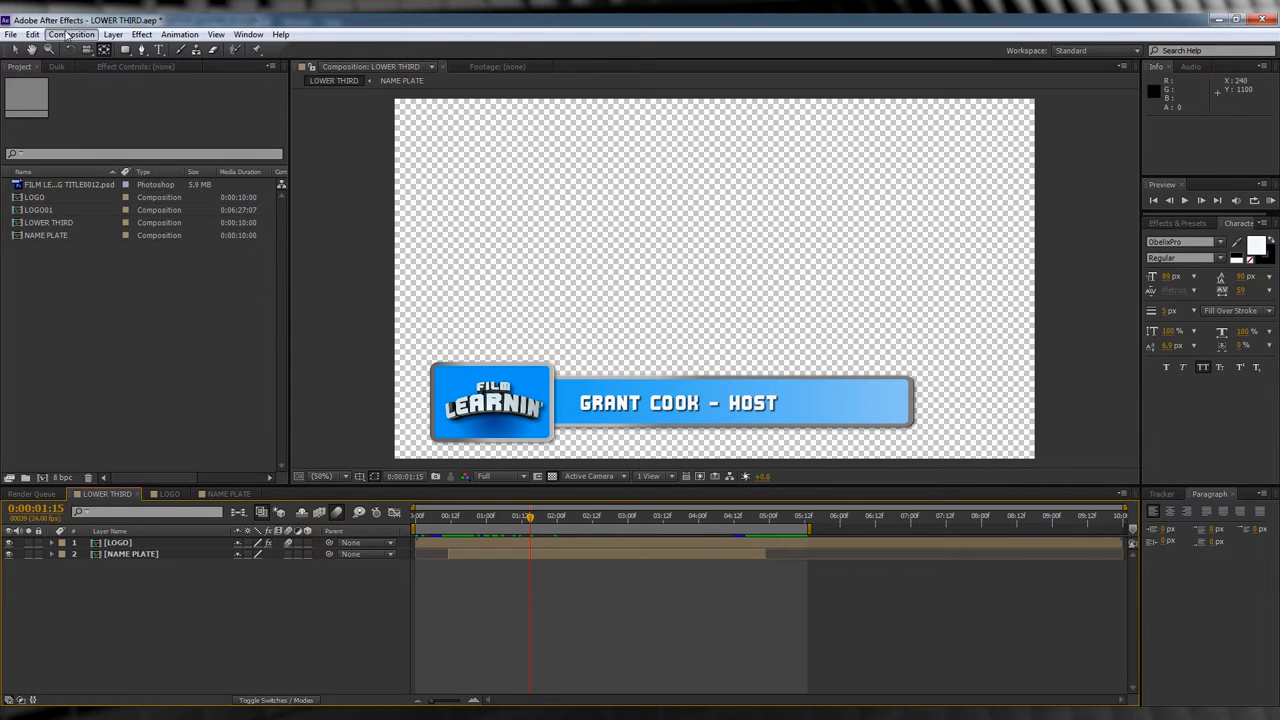
pyautogui.click(72, 34)
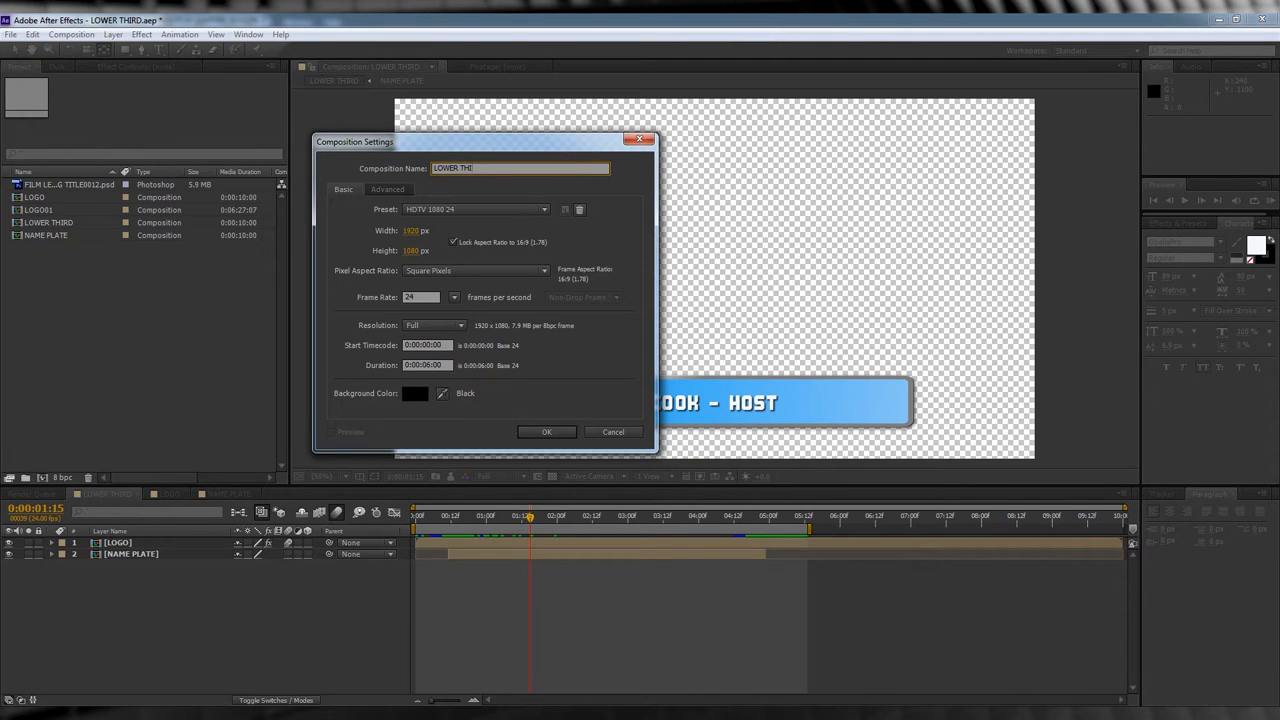
# - Confirm a new empty 1920×1080 composition using the HDTV 1080 24 preset
pyautogui.click(546, 432)
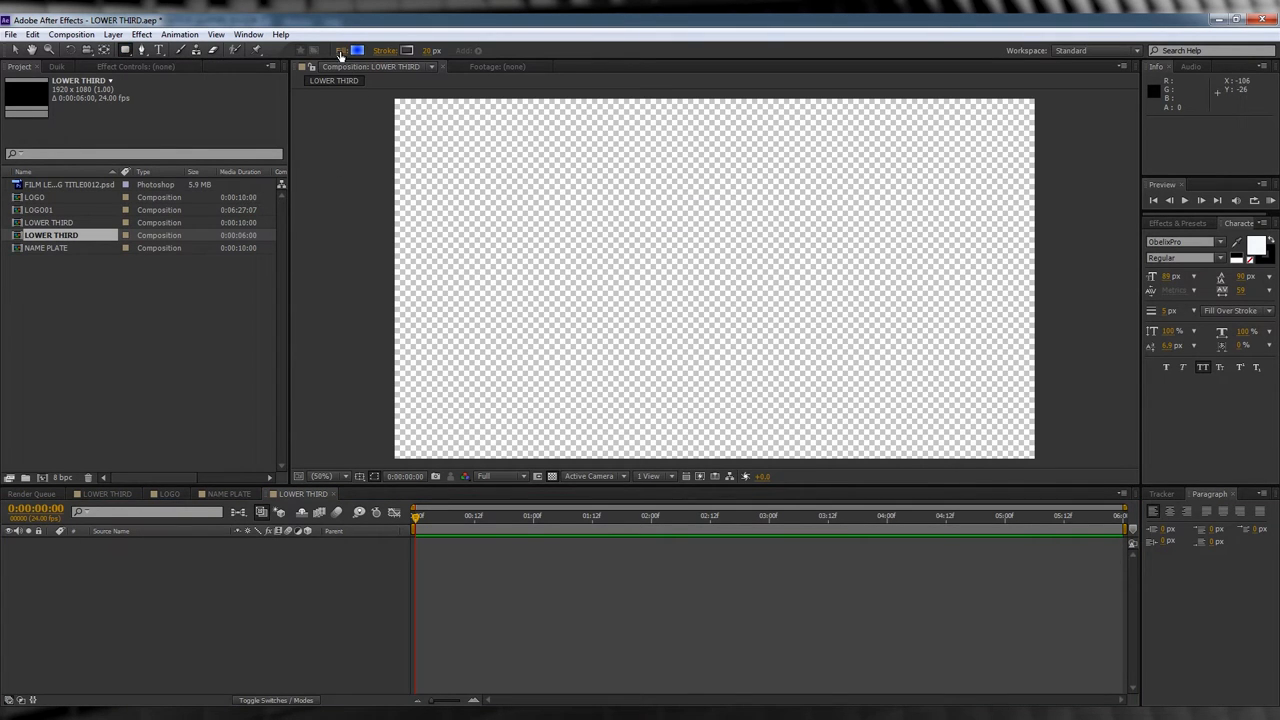
# - Give the rectangle a blue radial gradient fill
pyautogui.click(344, 50)
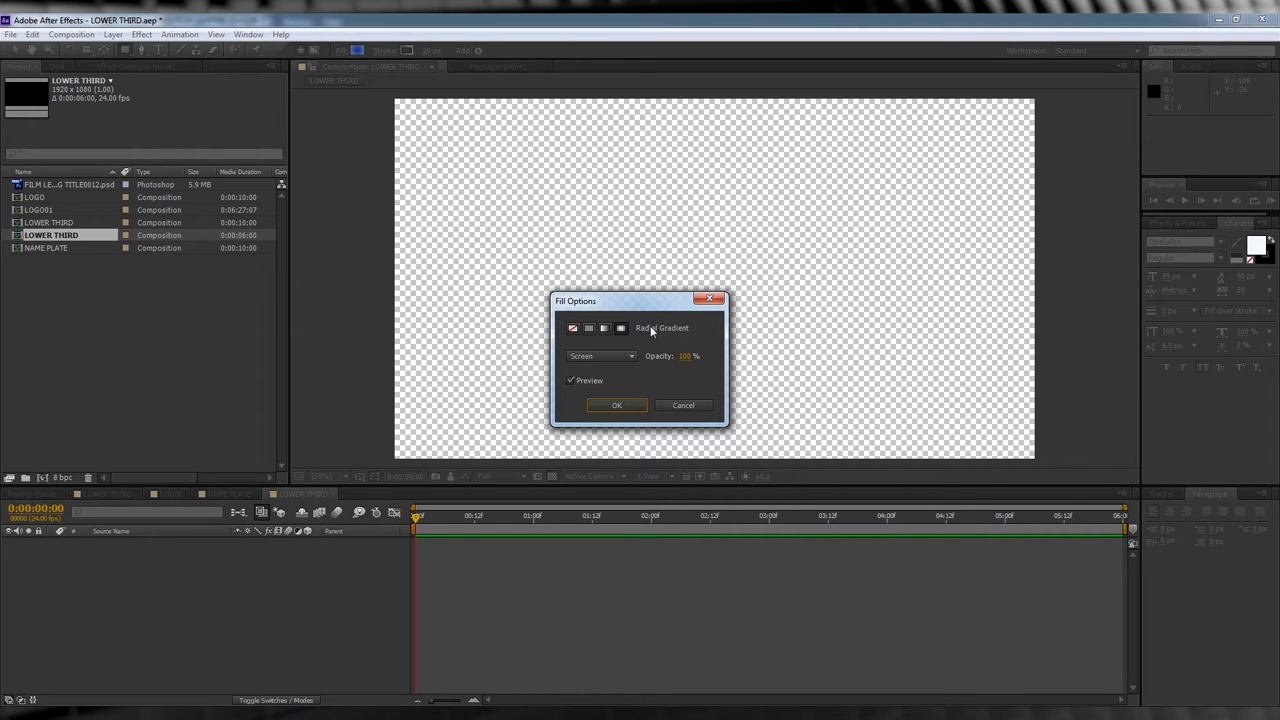
pyautogui.click(620, 328)
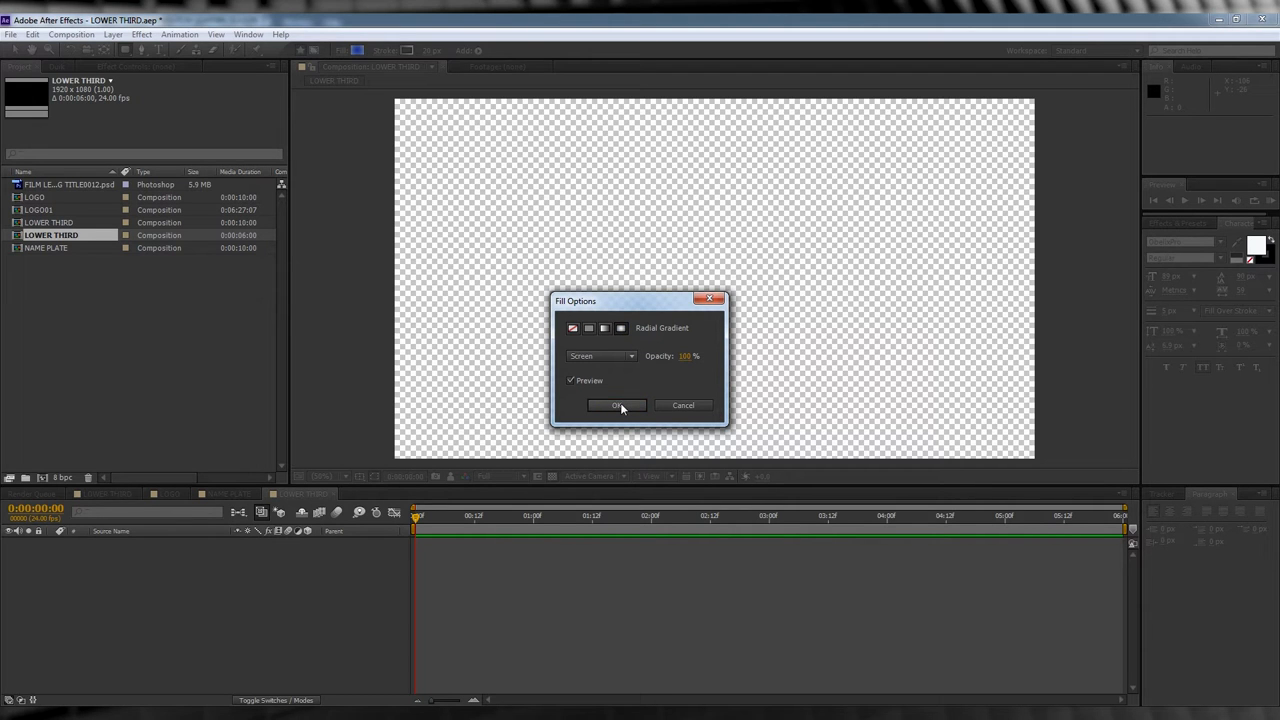
pyautogui.click(616, 404)
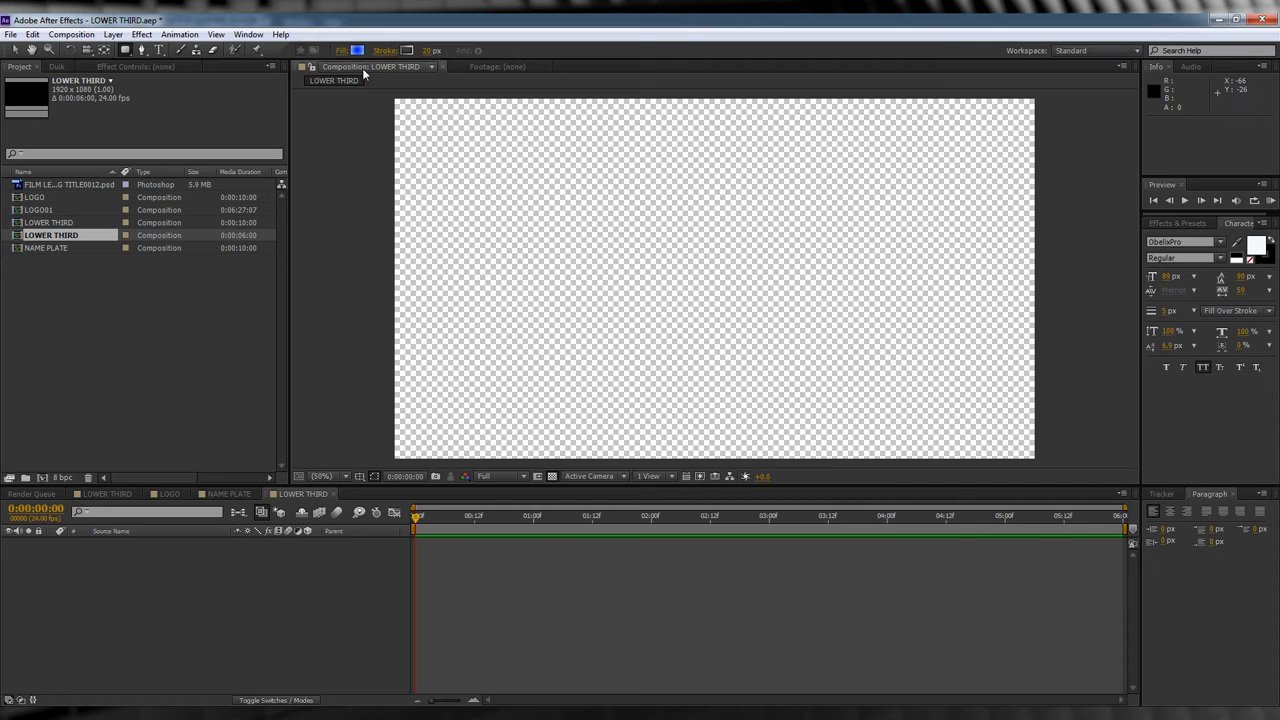
pyautogui.click(358, 50)
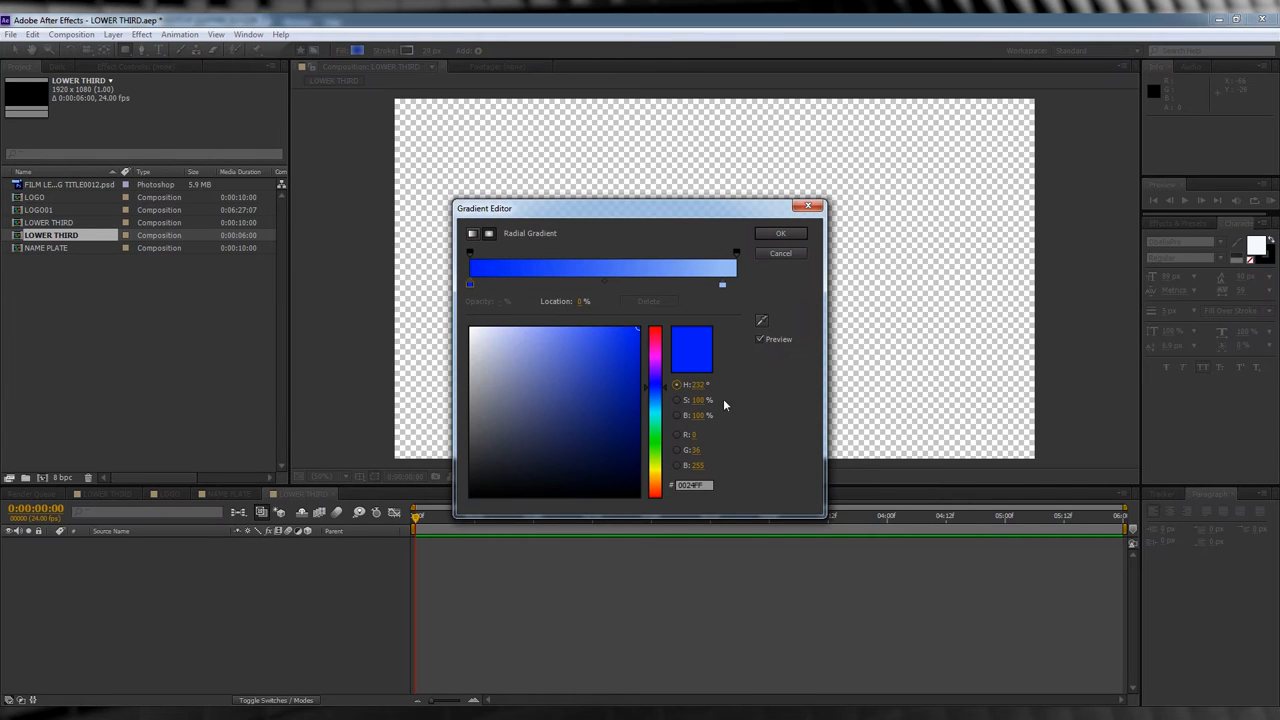
pyautogui.click(532, 330)
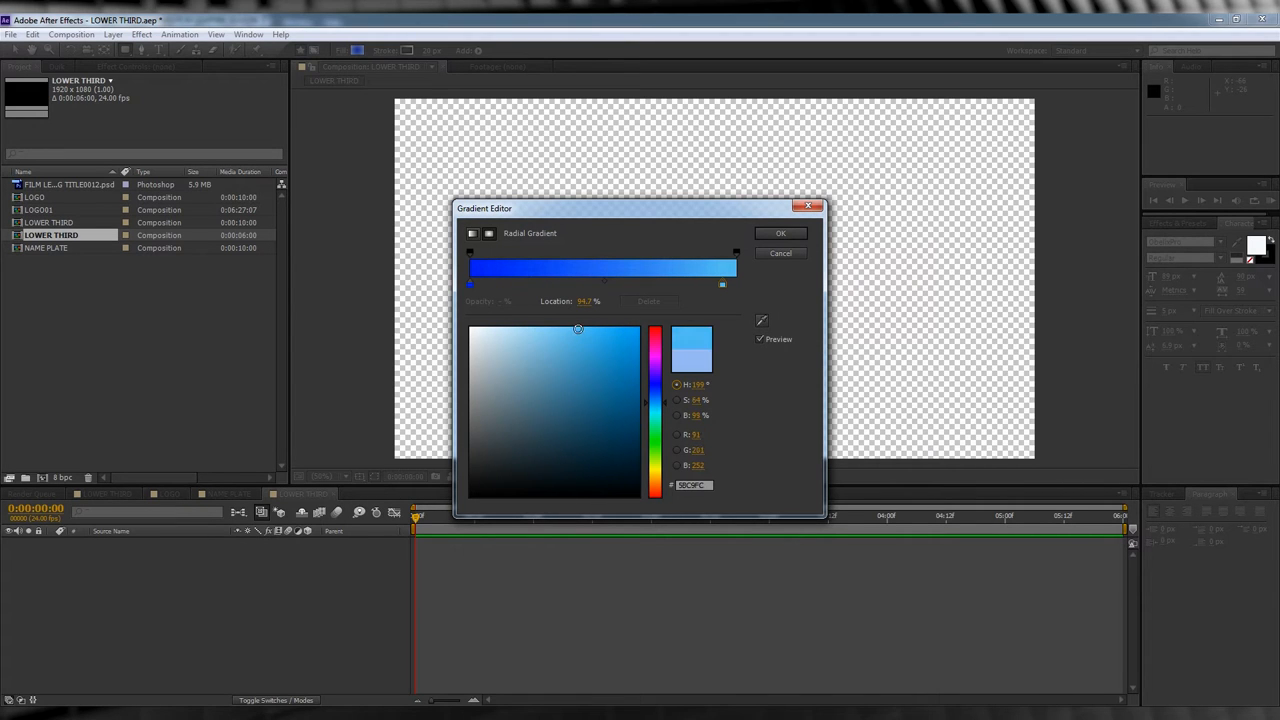
pyautogui.click(780, 232)
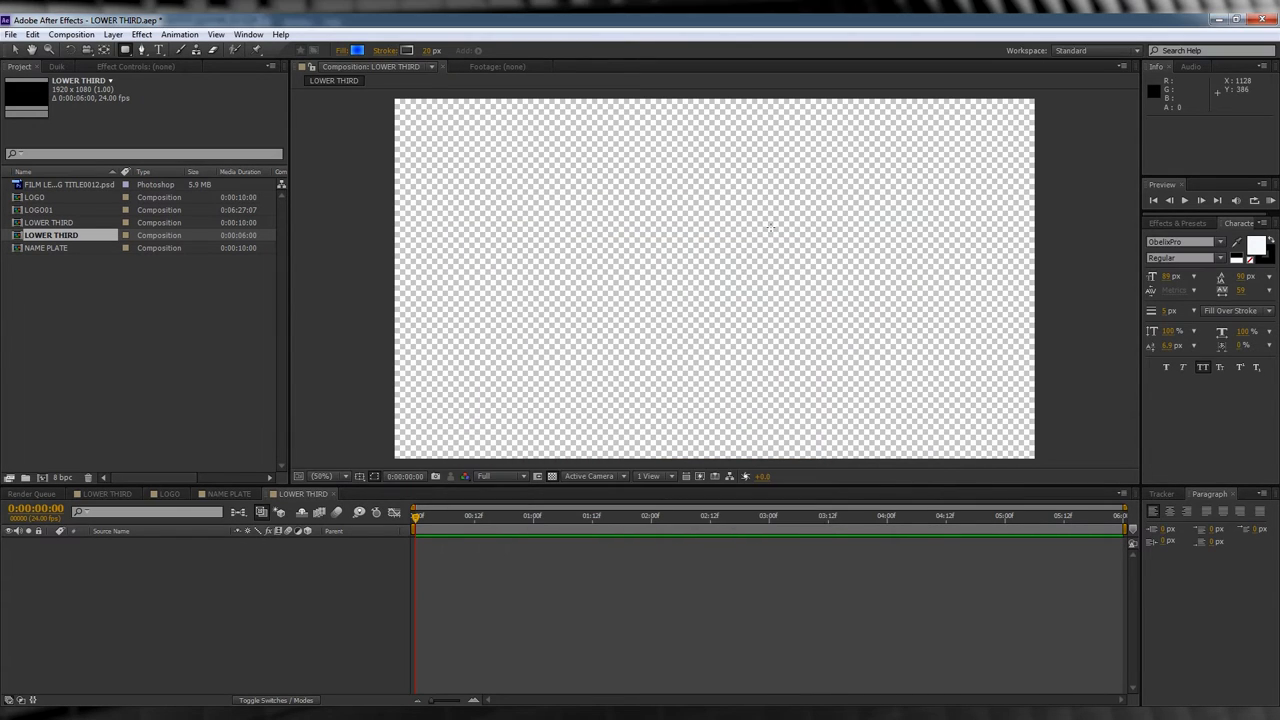
pyautogui.moveTo(384, 52)
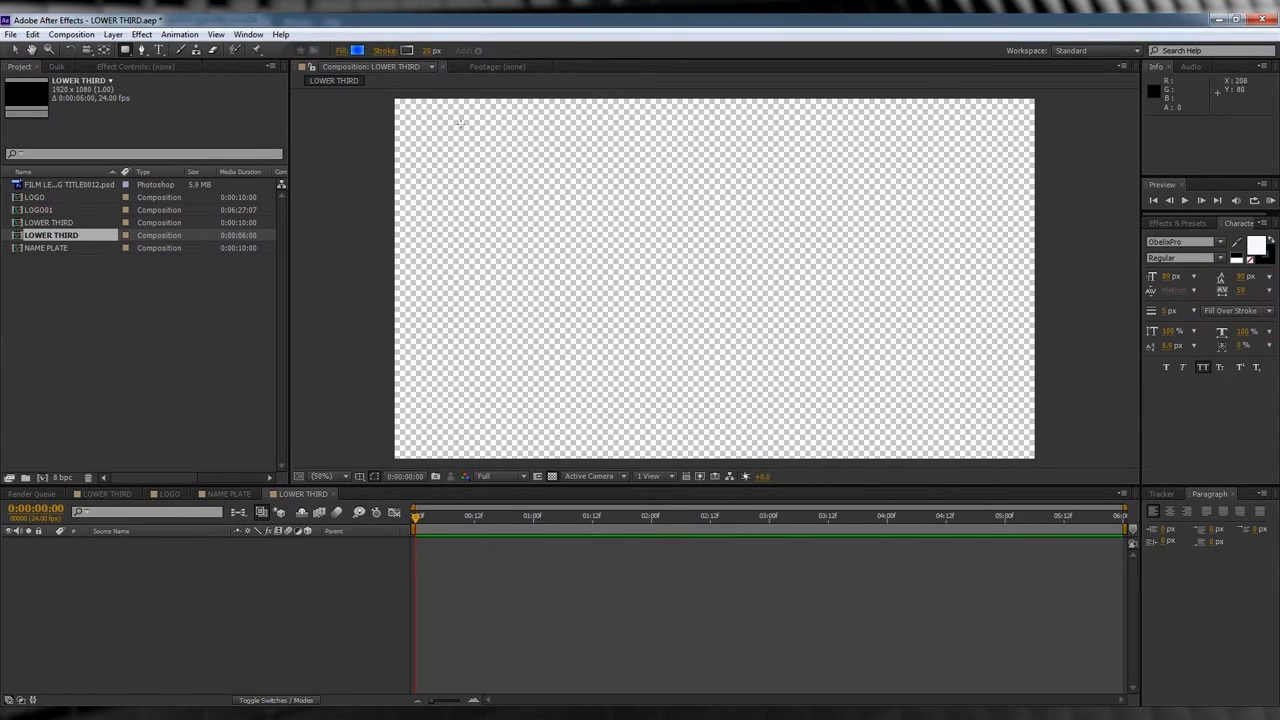
# - Give the rectangle a grey linear gradient stroke and draw it bottom-left
pyautogui.click(356, 50)
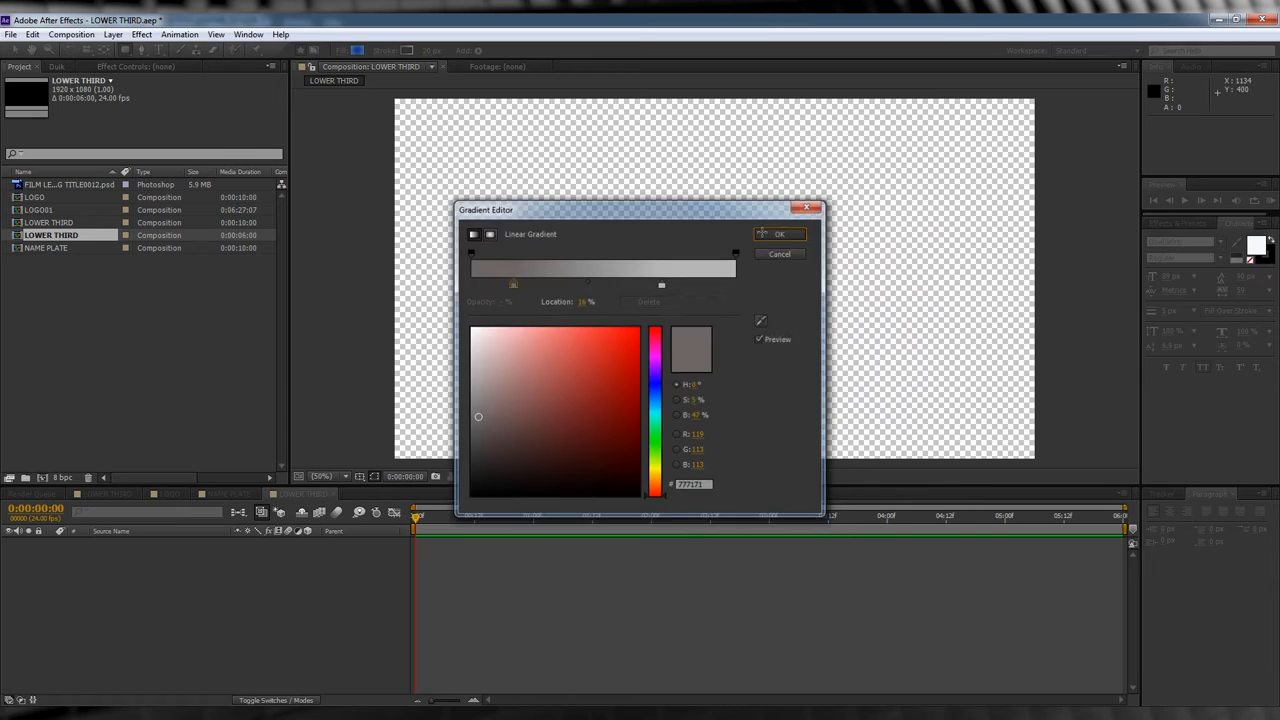
pyautogui.click(780, 234)
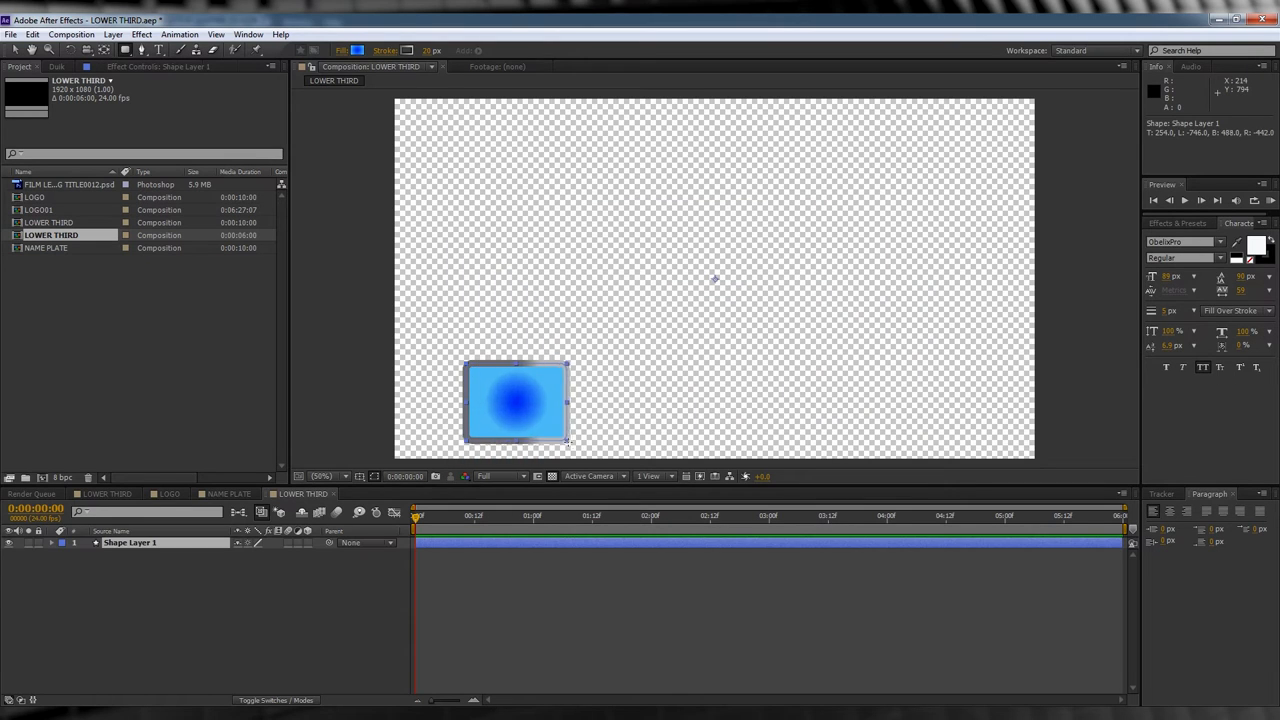
# - Expand Shape Layer 1 and bring the FILM LEARNIN logo PSD into the timeline above it
pyautogui.click(64, 542)
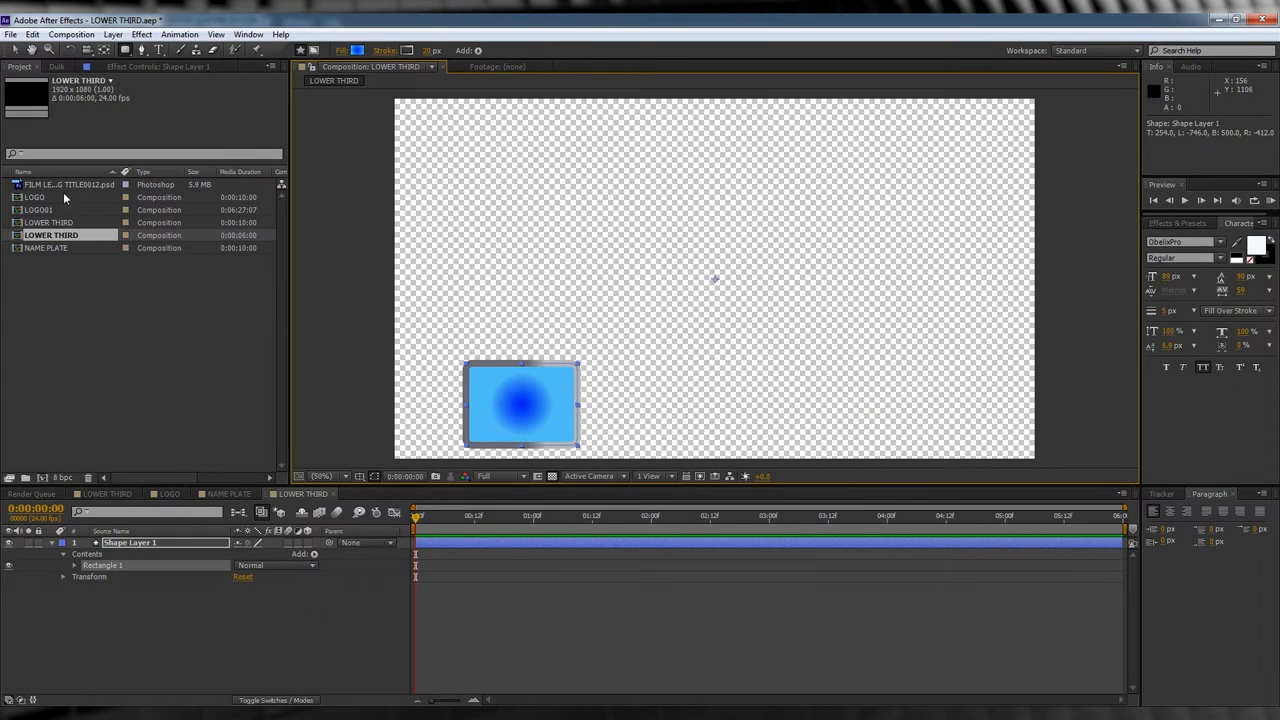
pyautogui.click(68, 184)
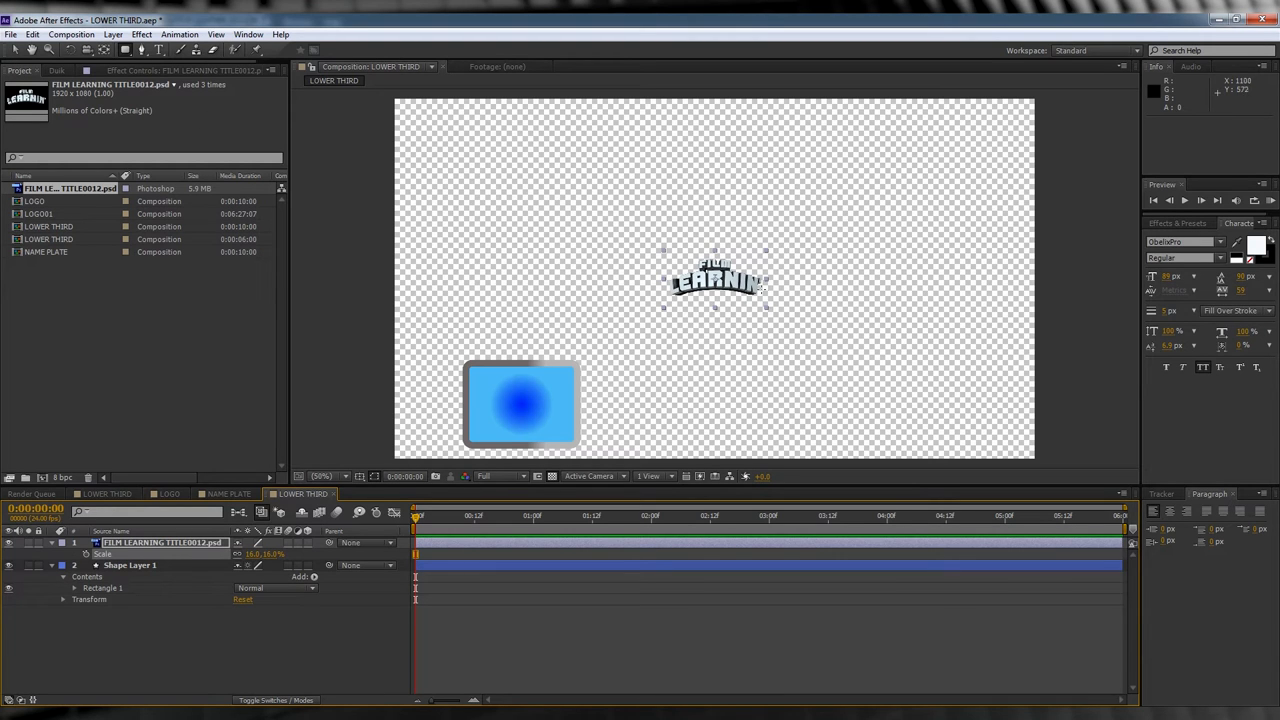
# - Scale the logo into the blue box and pre-compose logo and box as LOGO01
pyautogui.moveTo(716, 280); pyautogui.dragTo(520, 404)
pyautogui.write('LOGO')
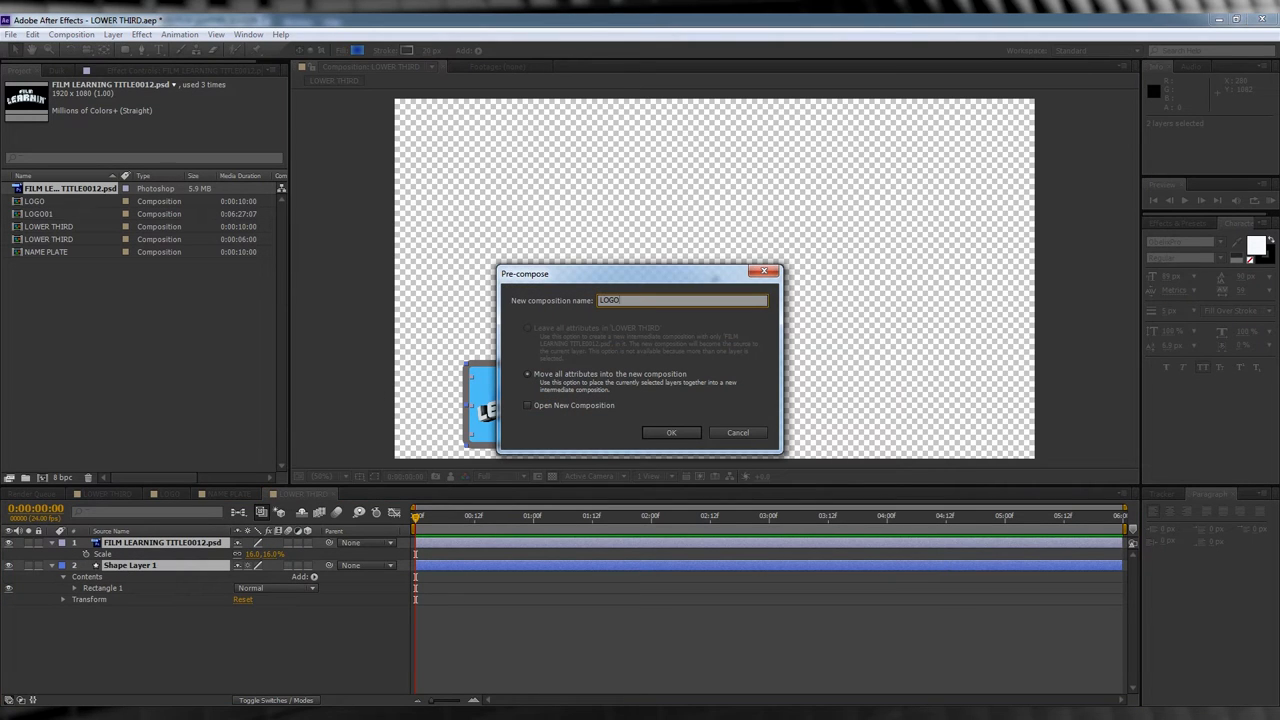
pyautogui.click(672, 432)
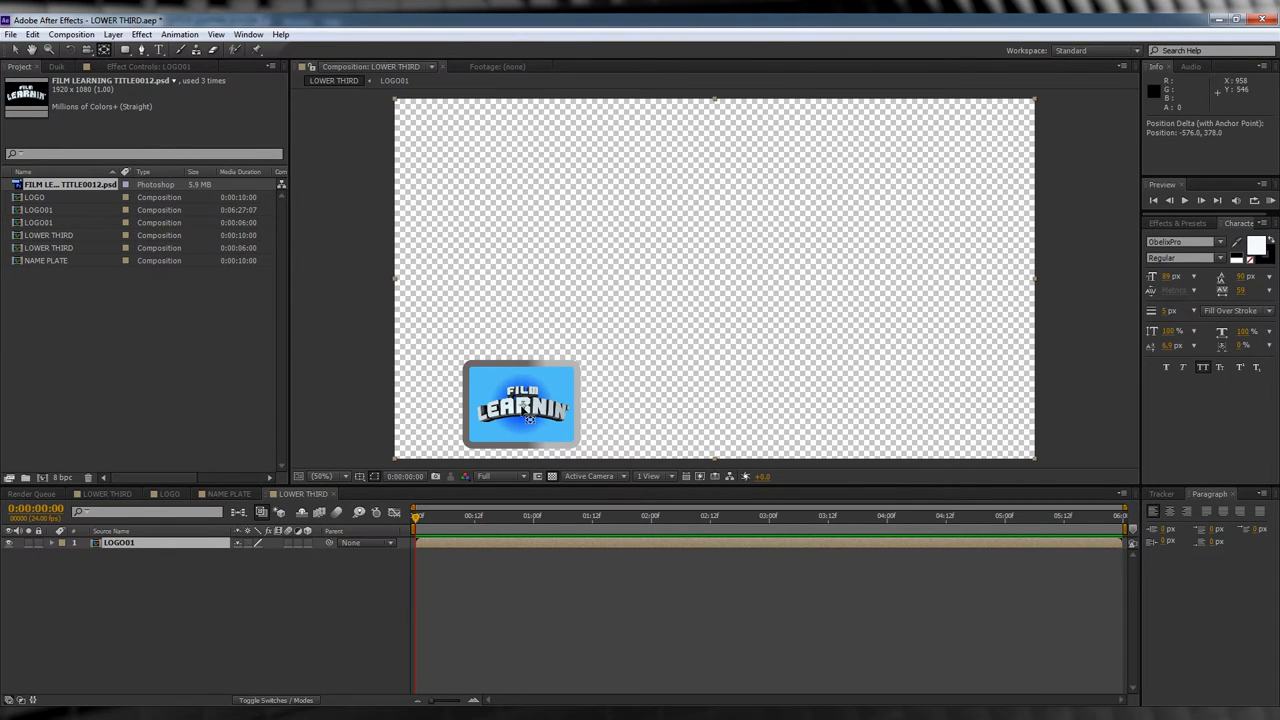
# - Keyframe LOGO01's Scale and Rotation at the start and near the end of the timeline
pyautogui.doubleClick(120, 542)
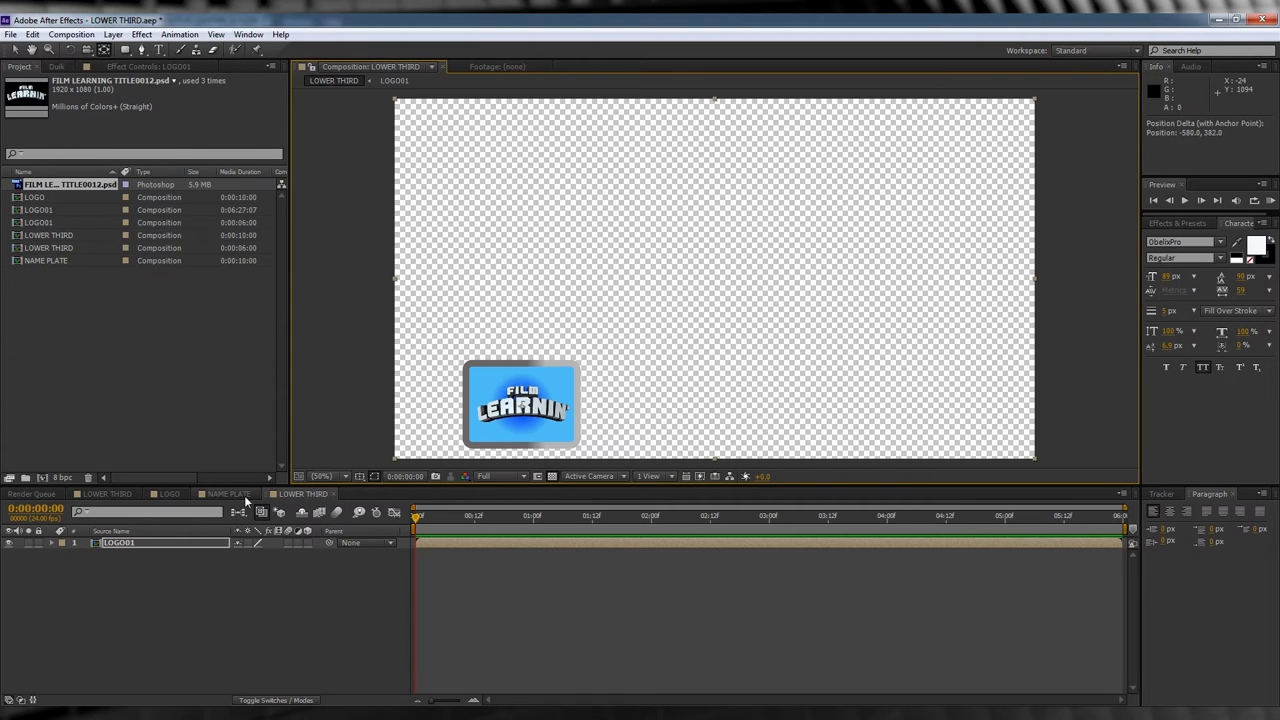
pyautogui.press('s')
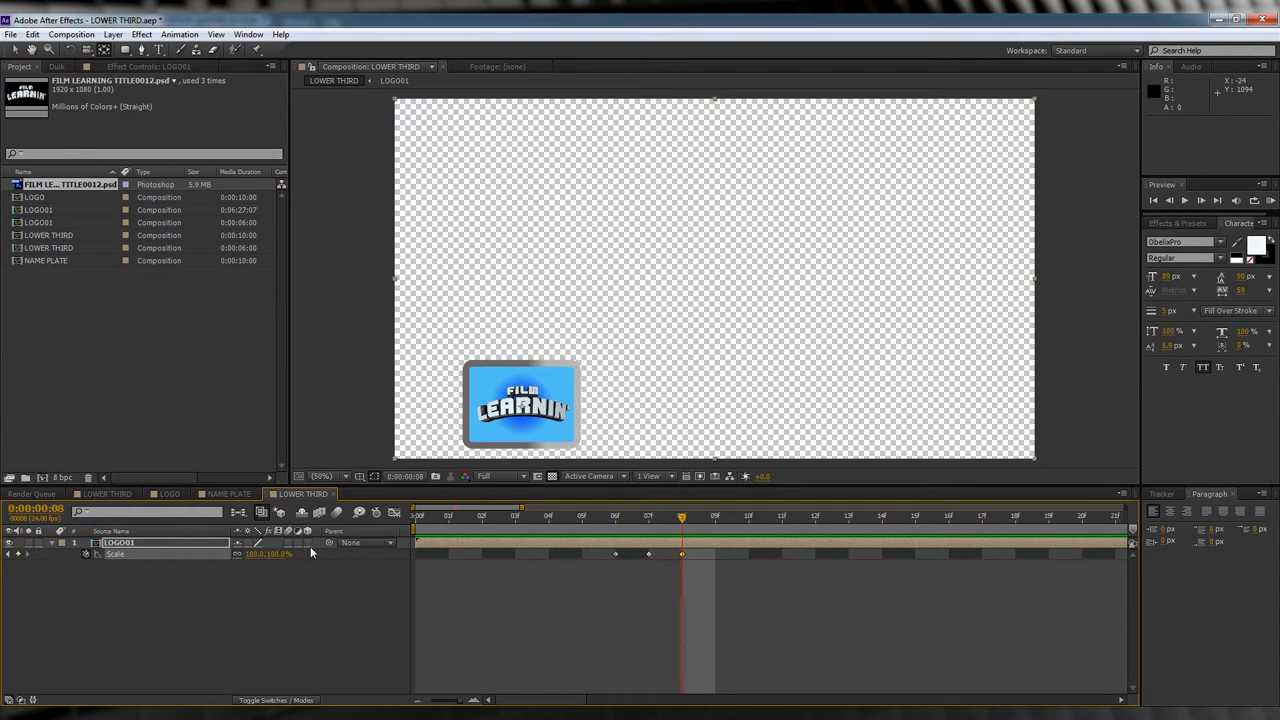
pyautogui.click(392, 512)
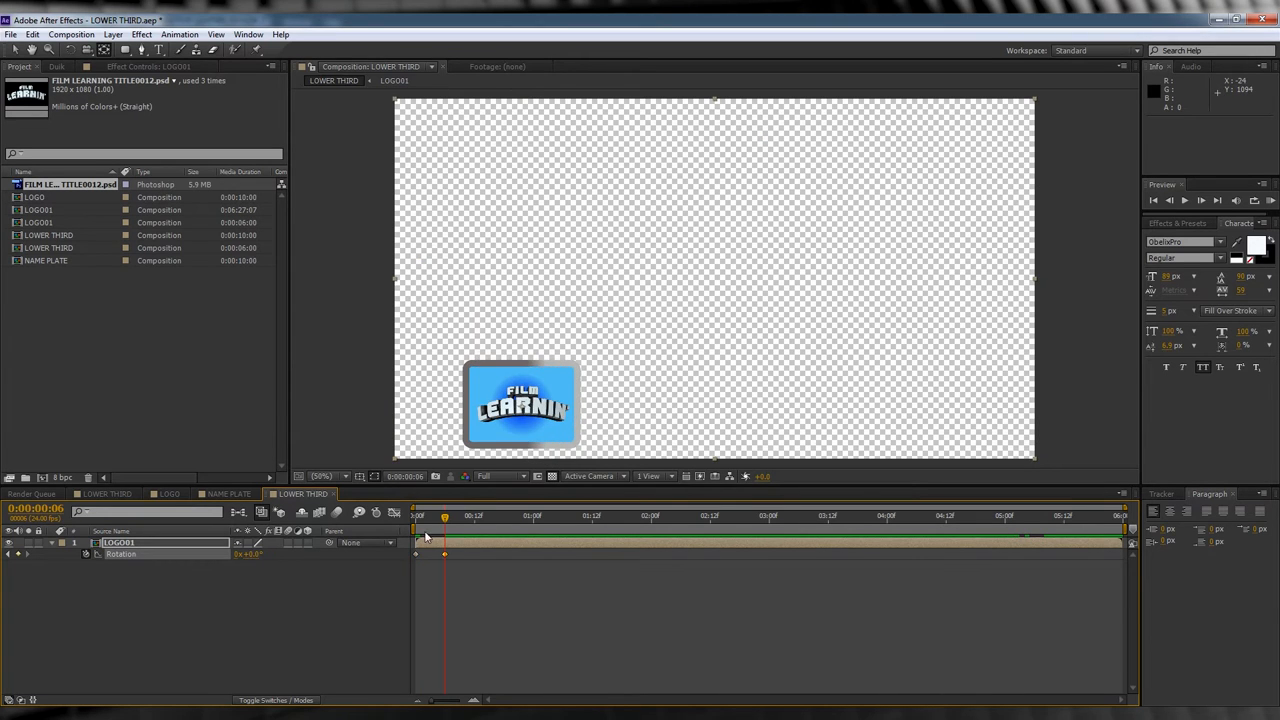
pyautogui.click(1000, 516)
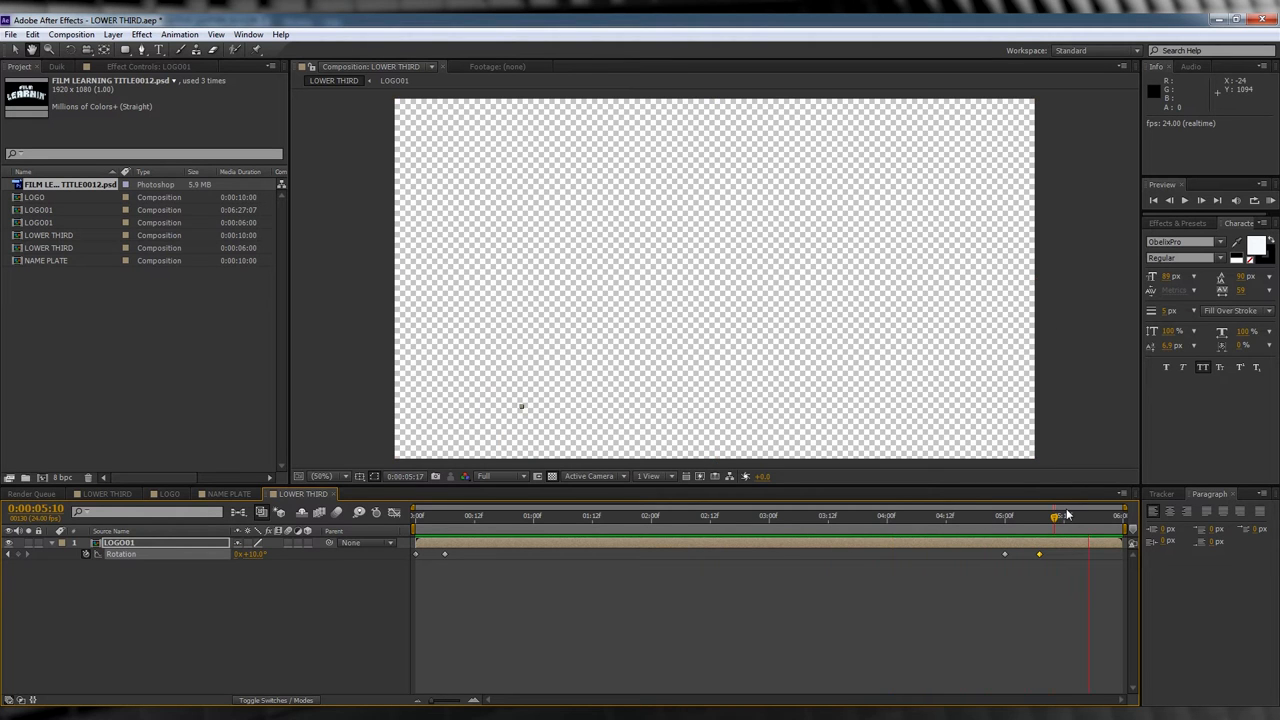
pyautogui.click(416, 516)
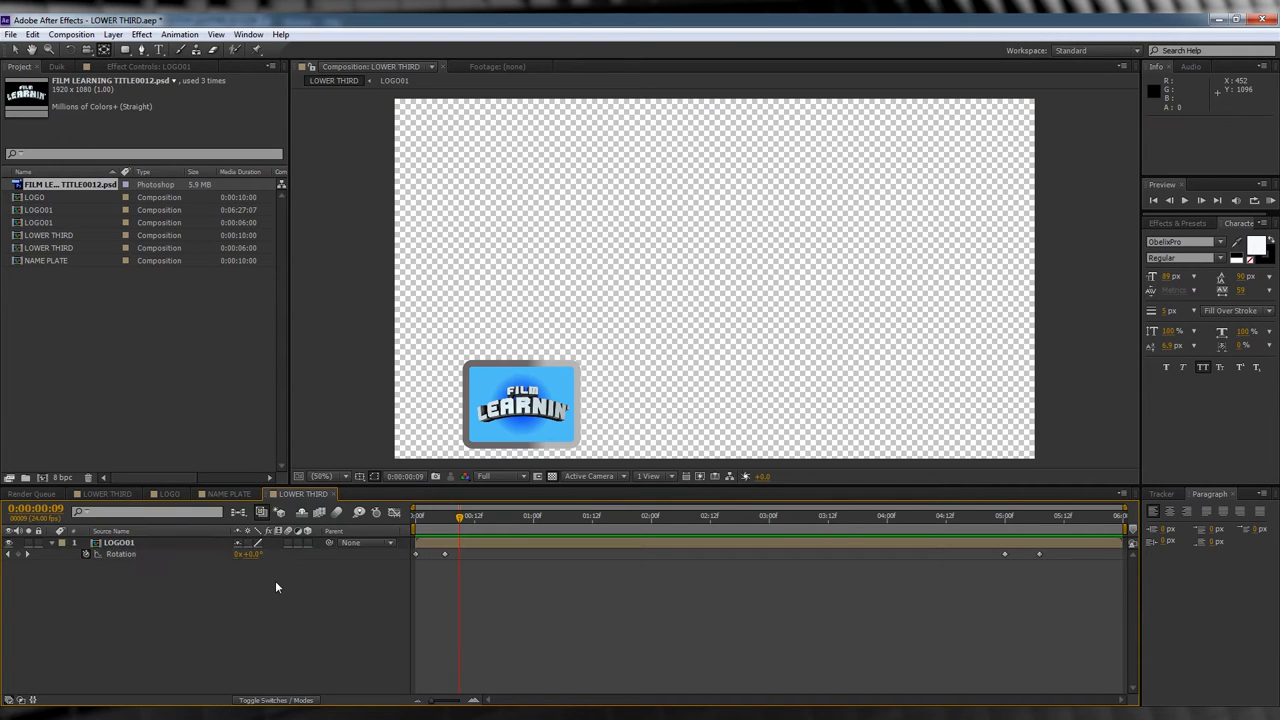
pyautogui.moveTo(310, 504)
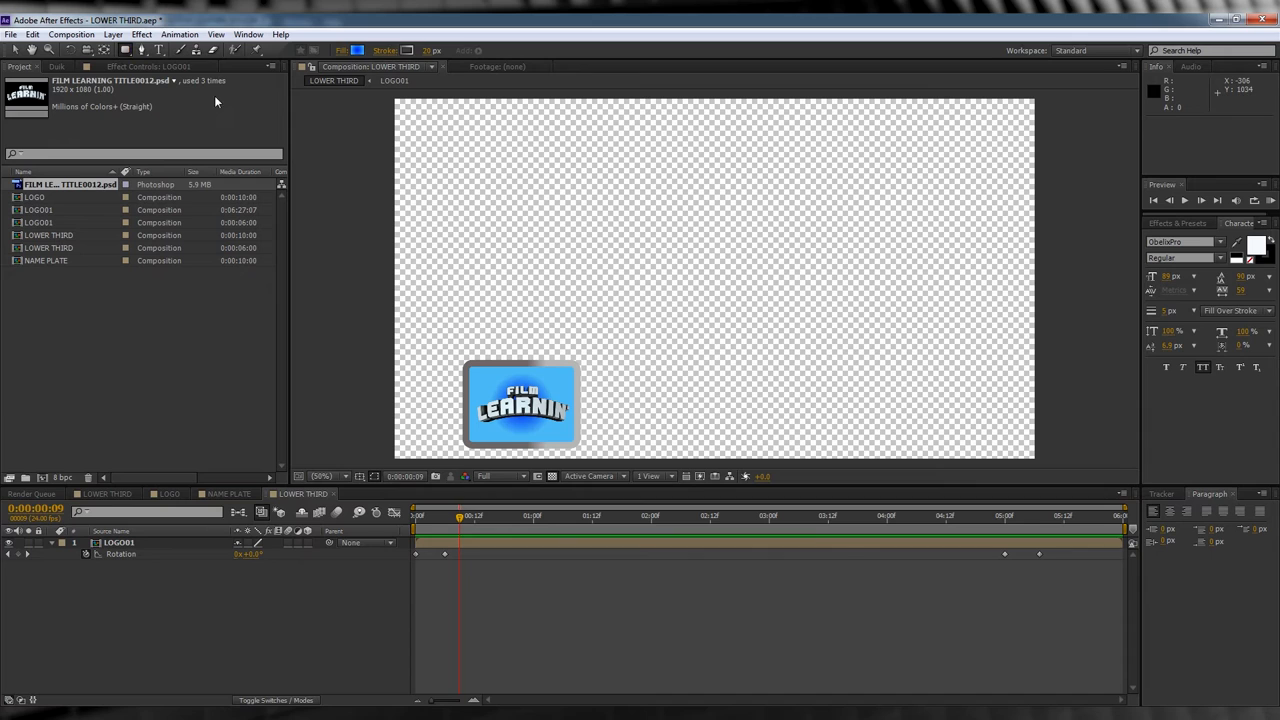
pyautogui.moveTo(556, 368)
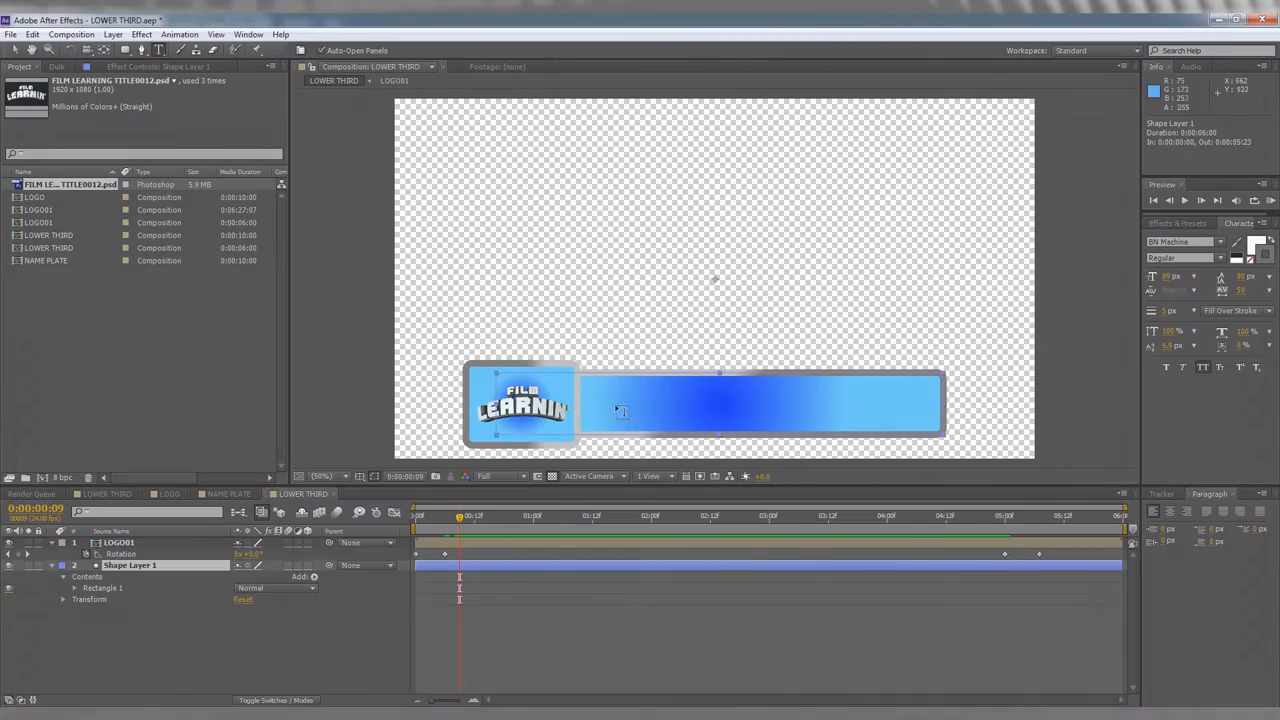
# - Draw a gradient bar right of the logo and write 'GRANT COOK - HOST' with the Type tool
pyautogui.write('GRANT COOK - HOST')
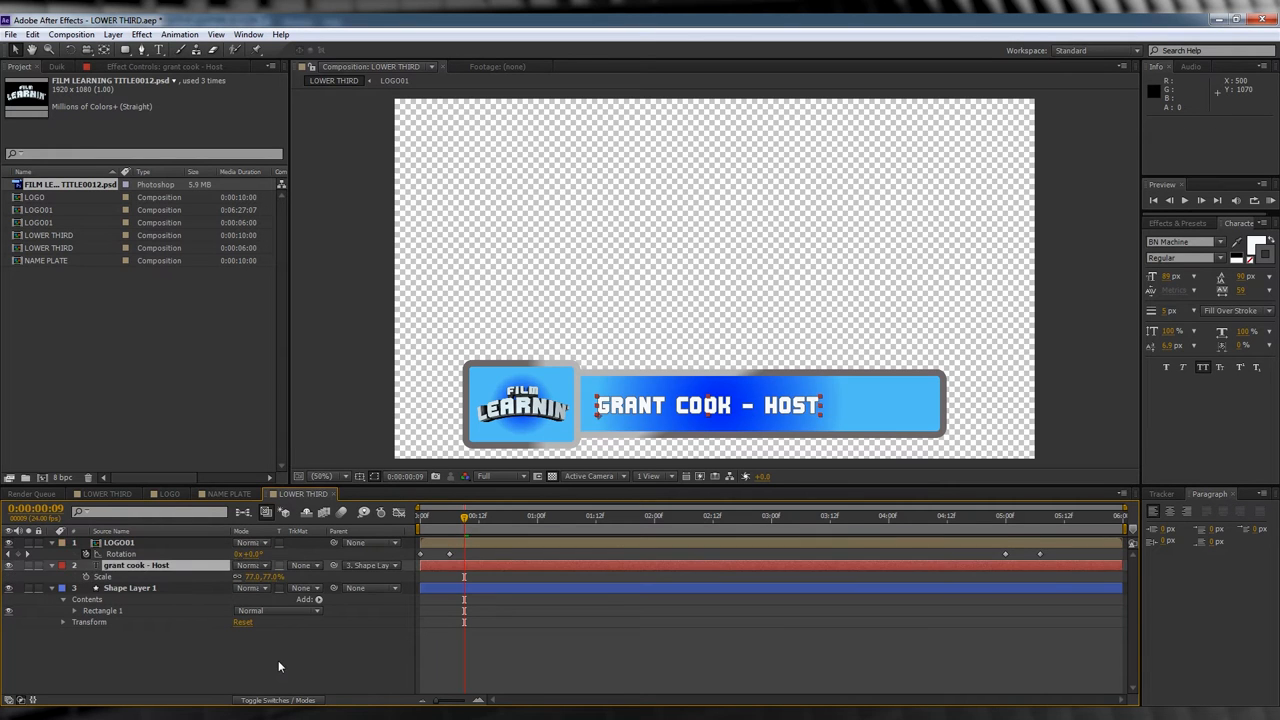
# - Parent the text to the bar and keyframe its Position sliding out and back
pyautogui.click(130, 588)
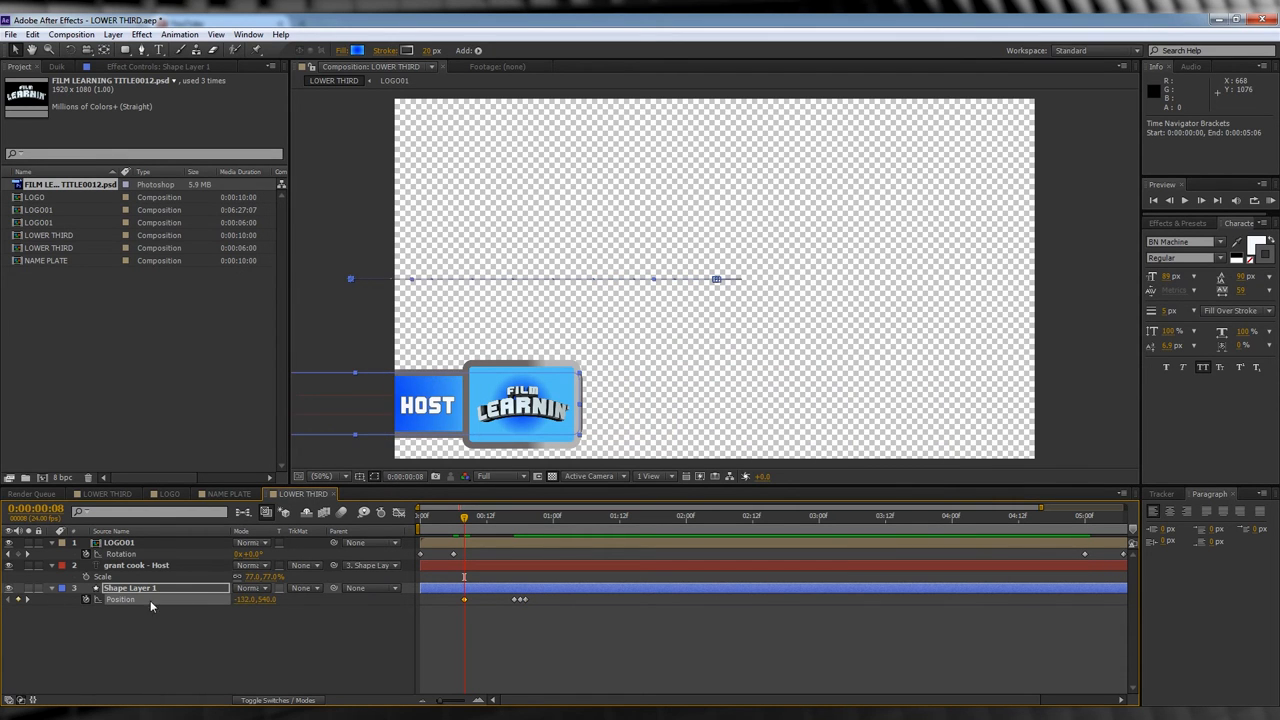
pyautogui.click(460, 516)
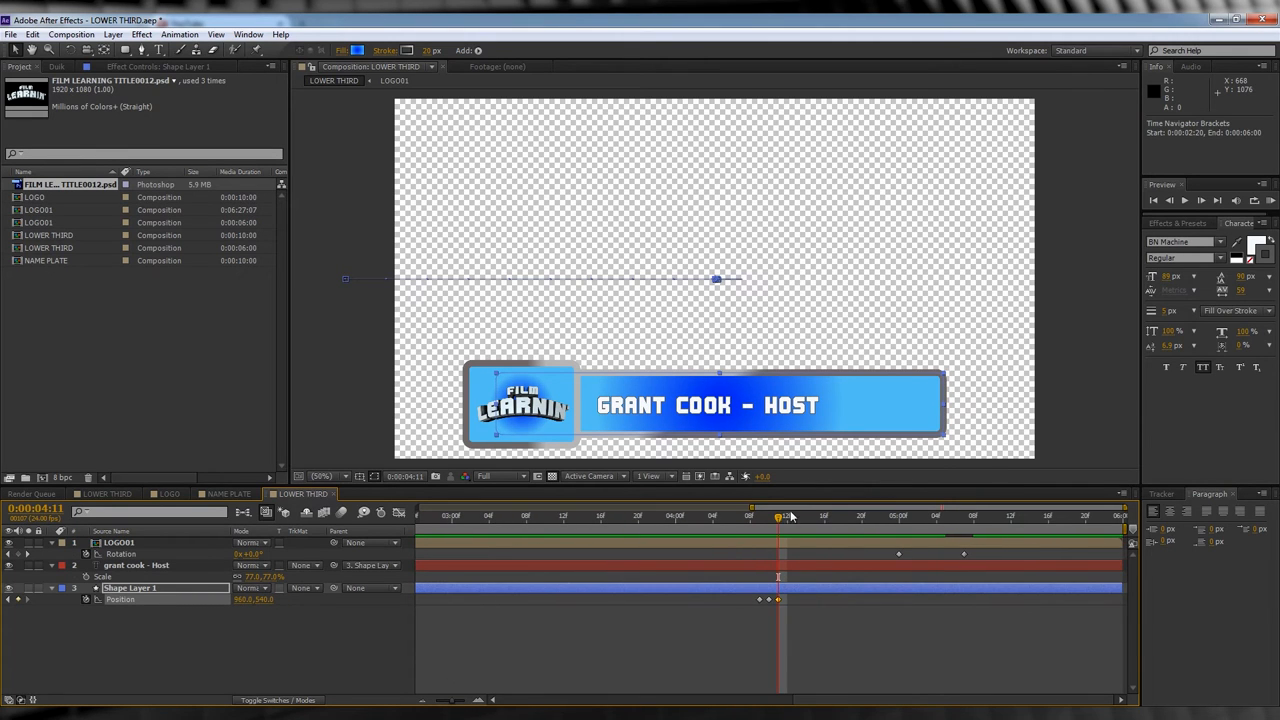
pyautogui.click(880, 516)
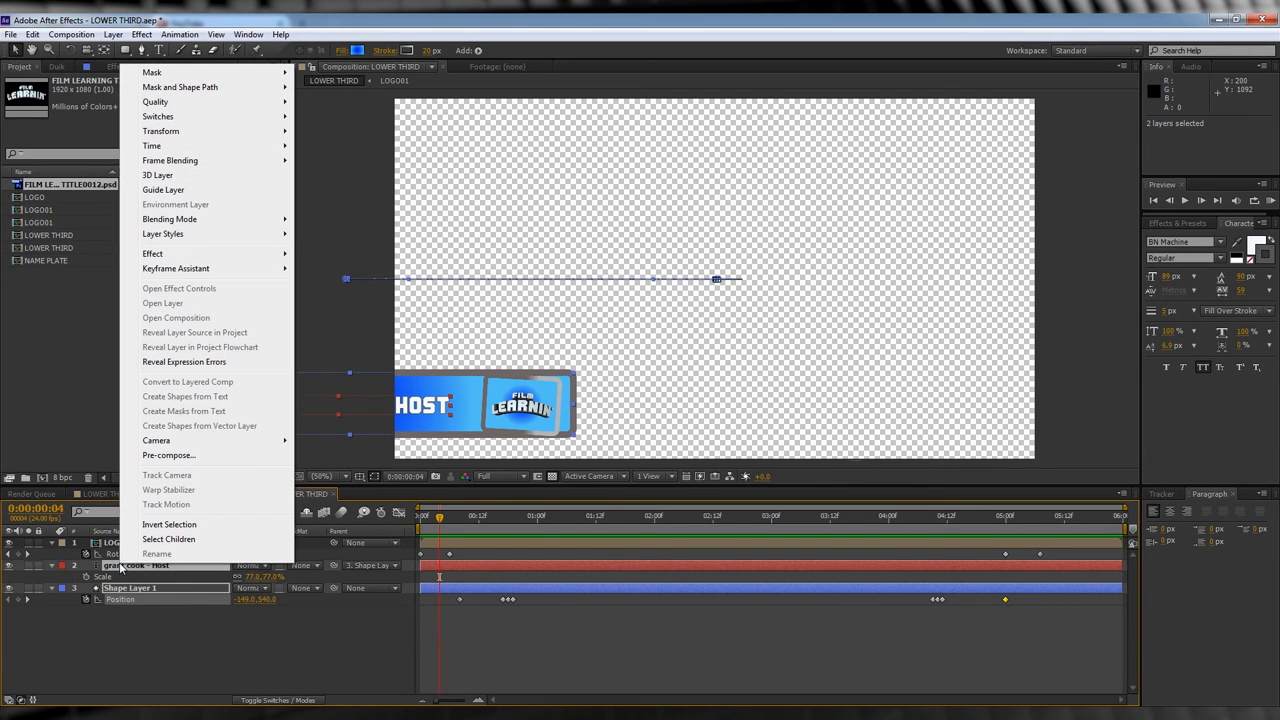
# - Pre-compose bar and text as NAMEPLATE and mask it so it hides behind the logo
pyautogui.click(168, 456)
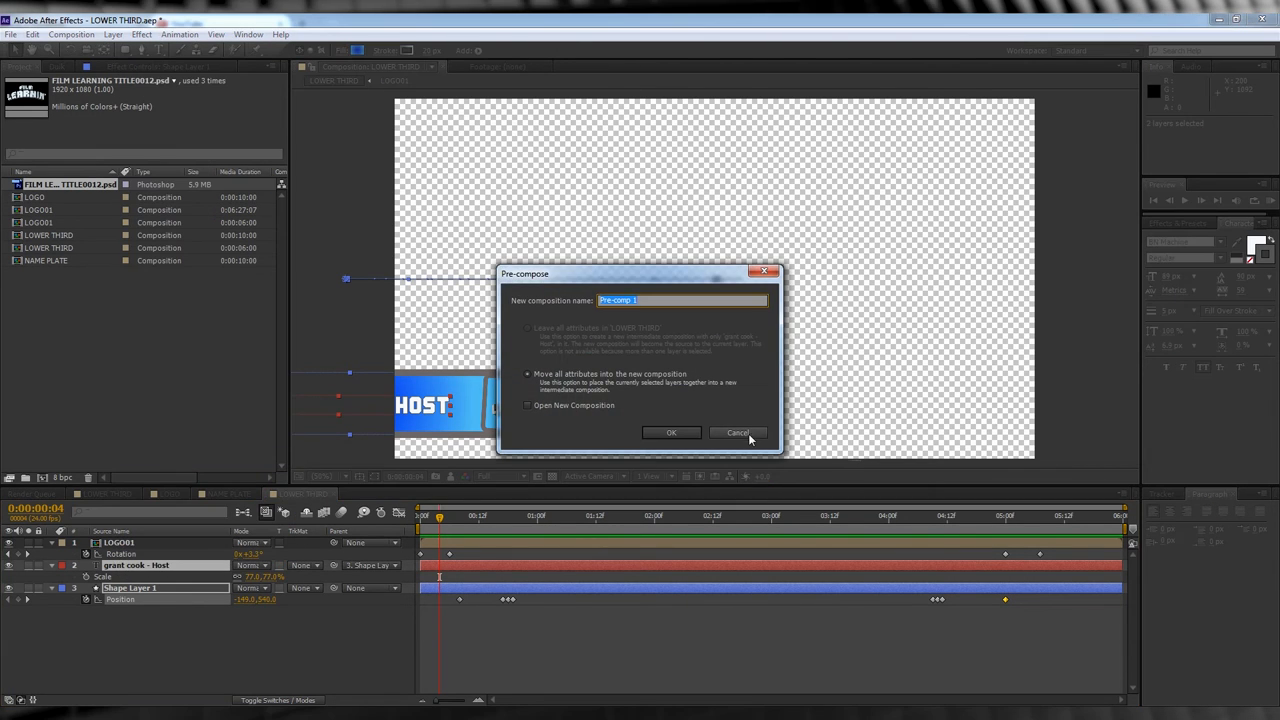
pyautogui.click(672, 432)
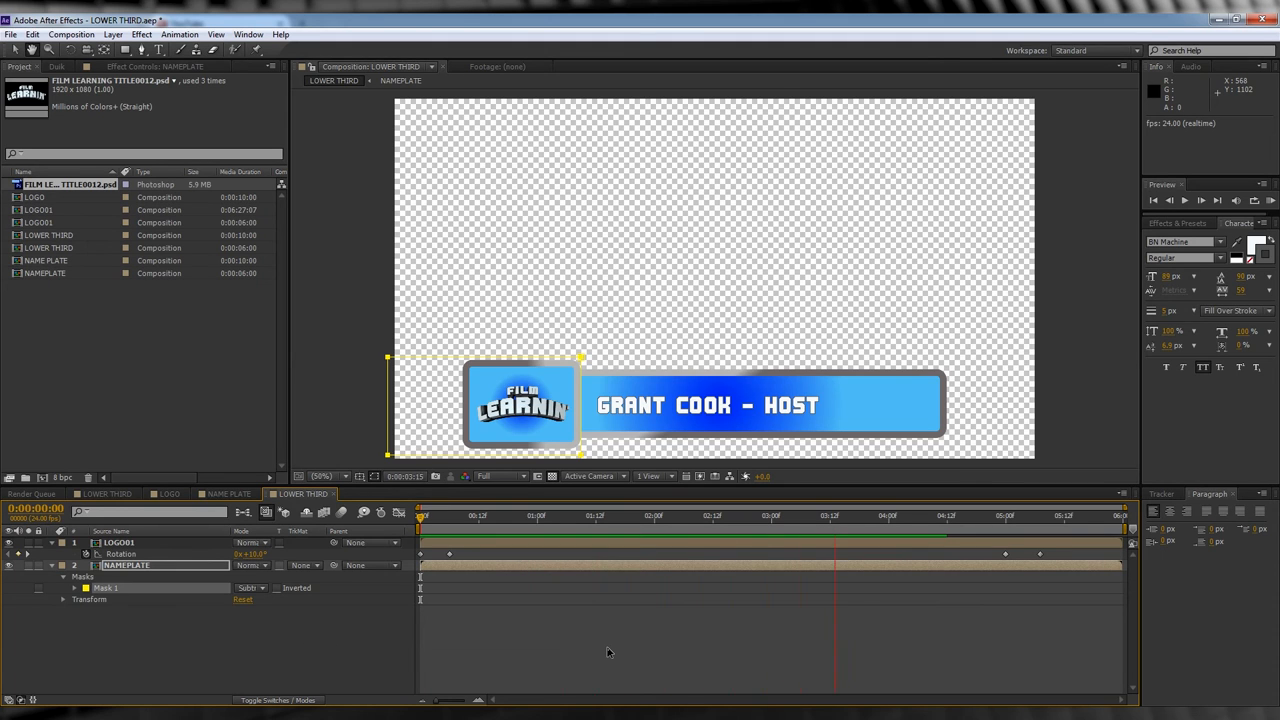
pyautogui.click(498, 516)
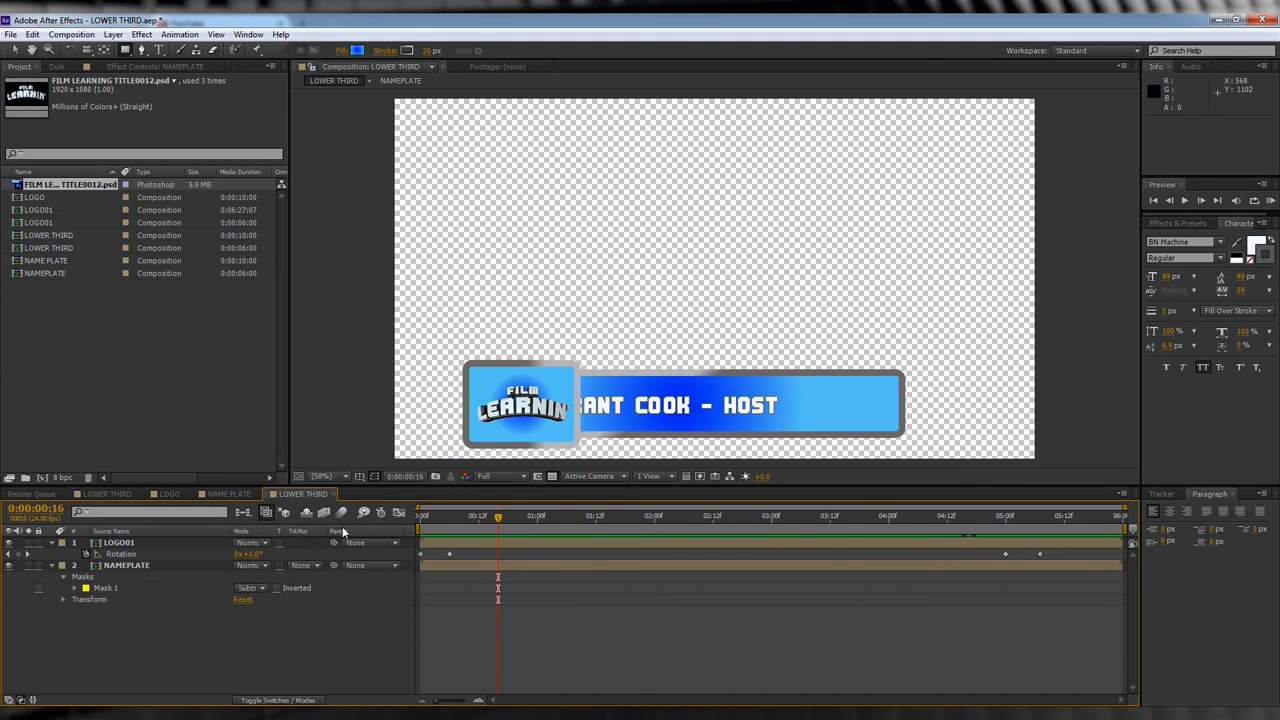